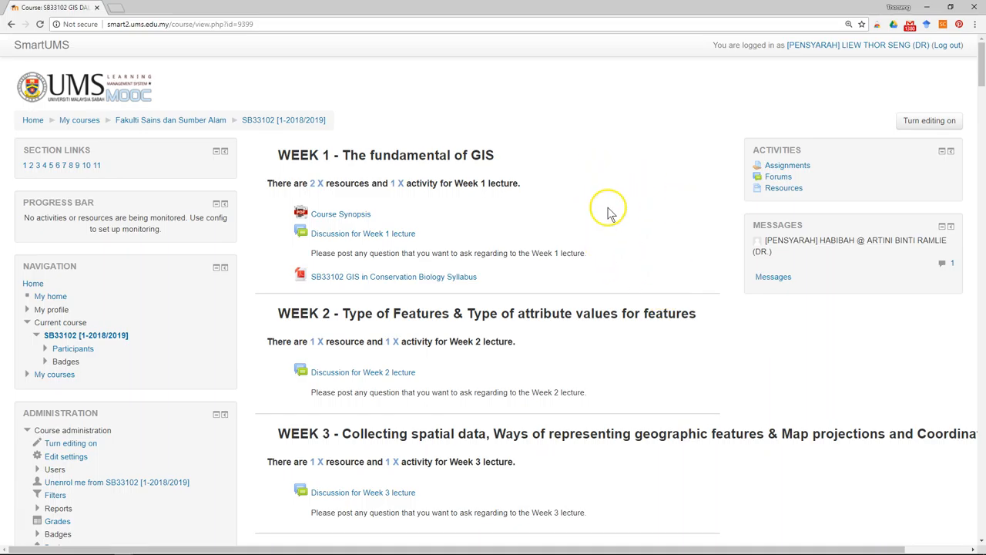
{"action": "mouse_move", "coordinate": [522, 230]}
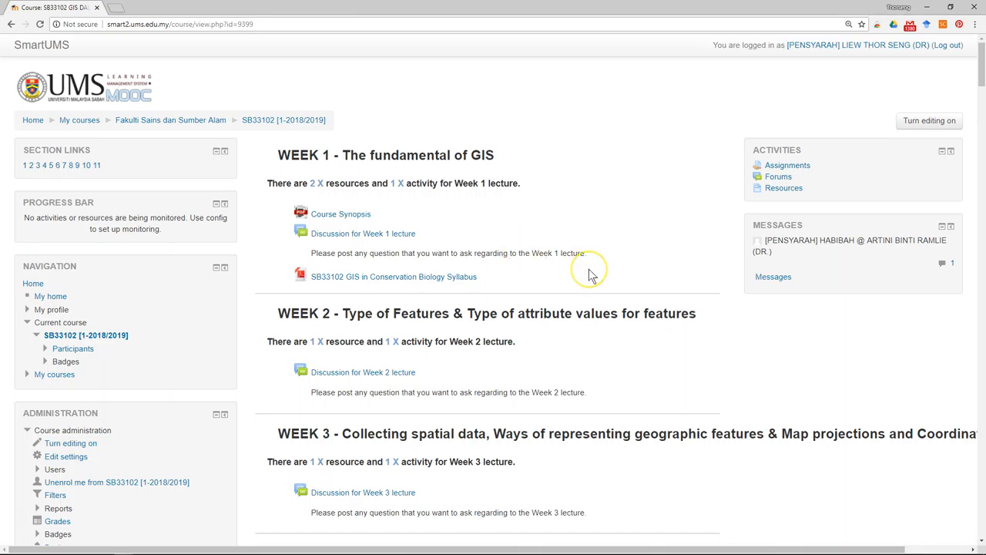
Scroll through the SB33102 course page to review its weekly sections
{"action": "scroll", "scroll_direction": "down", "scroll_amount": 3}
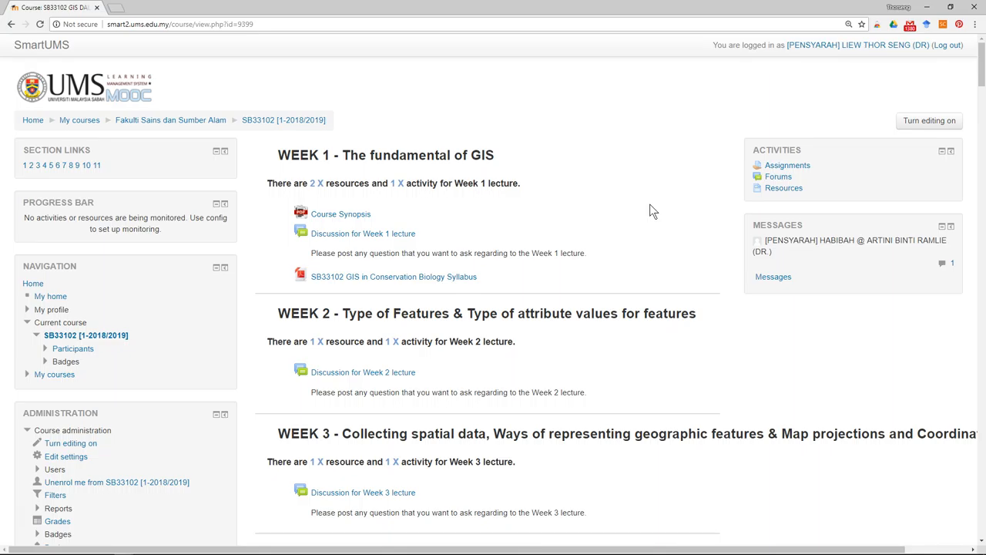
{"action": "scroll", "scroll_direction": "down", "scroll_amount": 3}
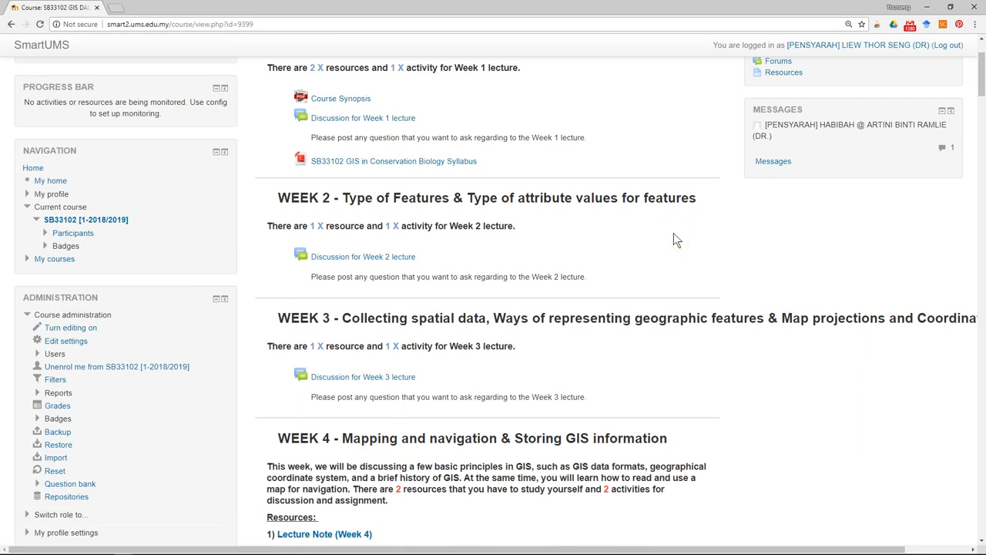
{"action": "scroll", "scroll_direction": "up", "scroll_amount": 3}
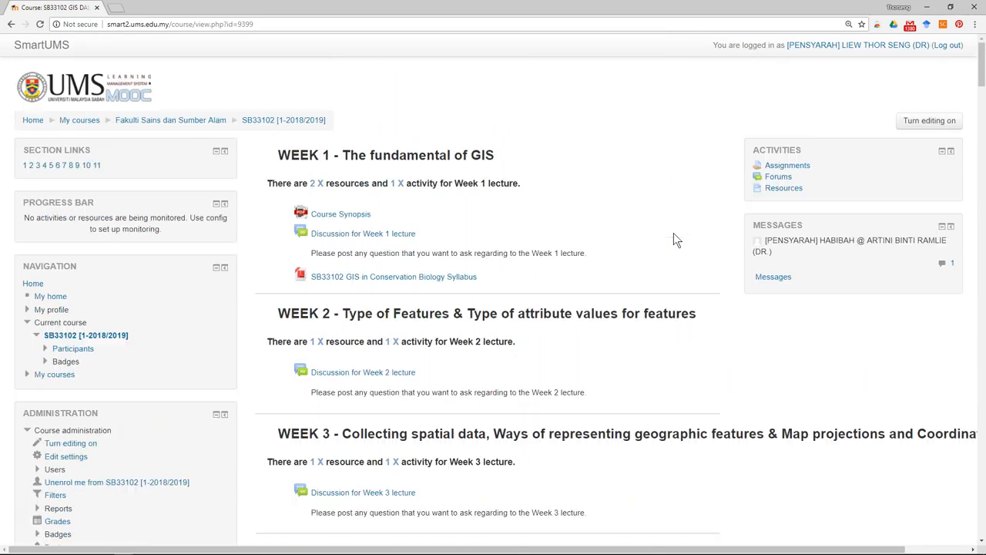
{"action": "scroll", "scroll_direction": "down", "scroll_amount": 3}
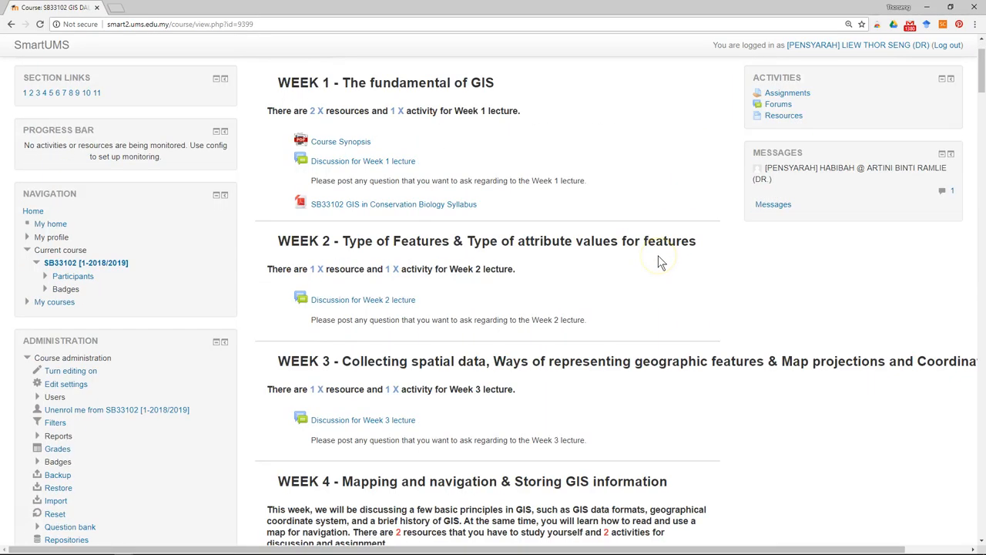
{"action": "scroll", "scroll_direction": "down", "scroll_amount": 3}
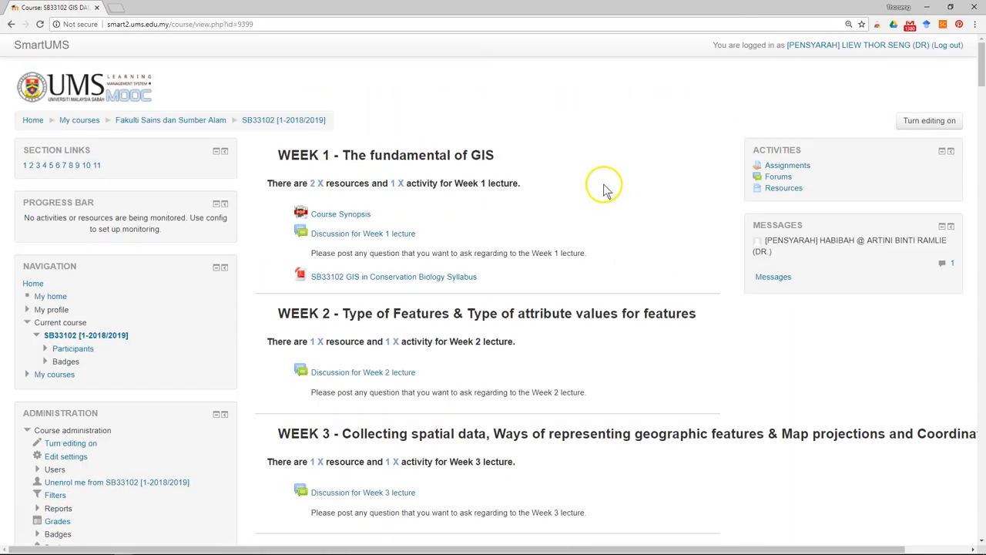
{"action": "mouse_move", "coordinate": [593, 129]}
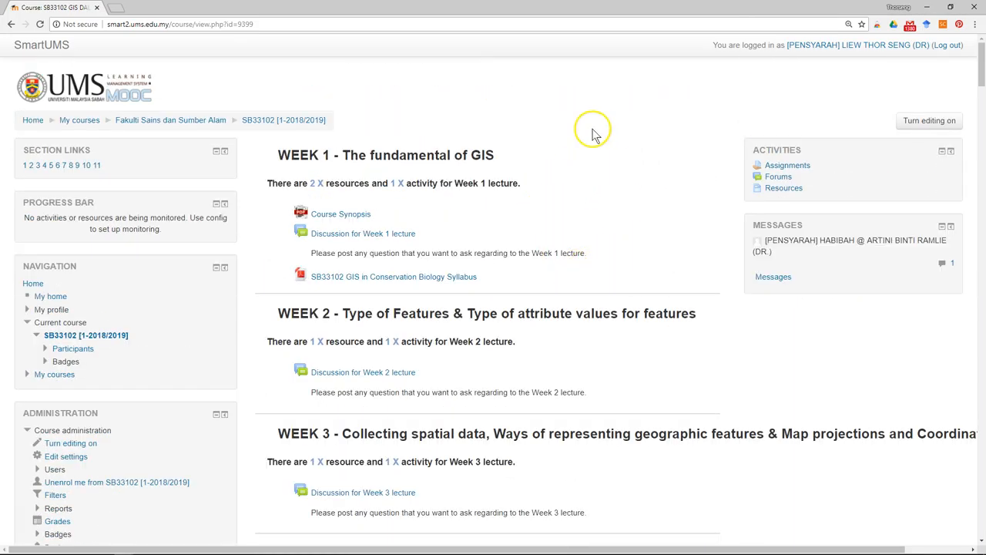
{"action": "mouse_move", "coordinate": [584, 401]}
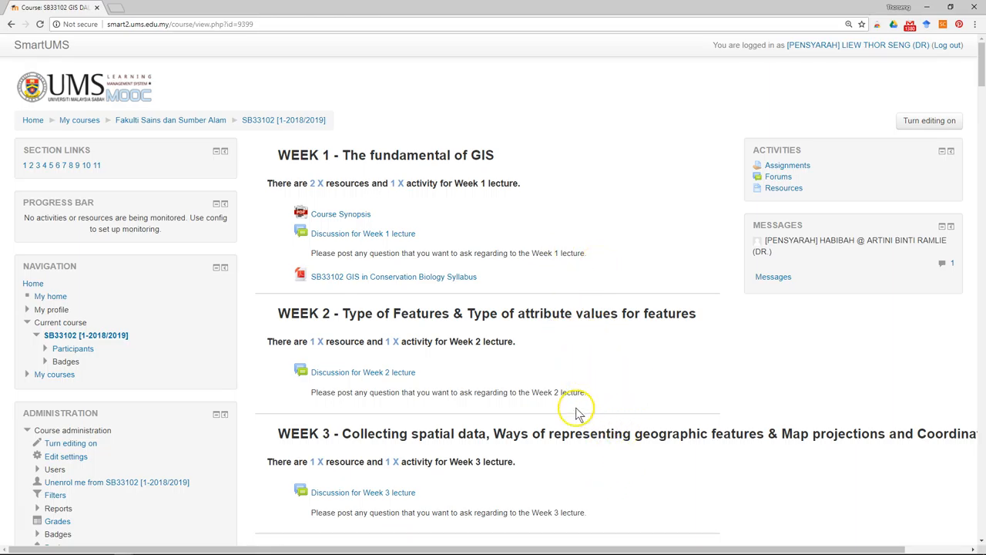
{"action": "mouse_move", "coordinate": [693, 383]}
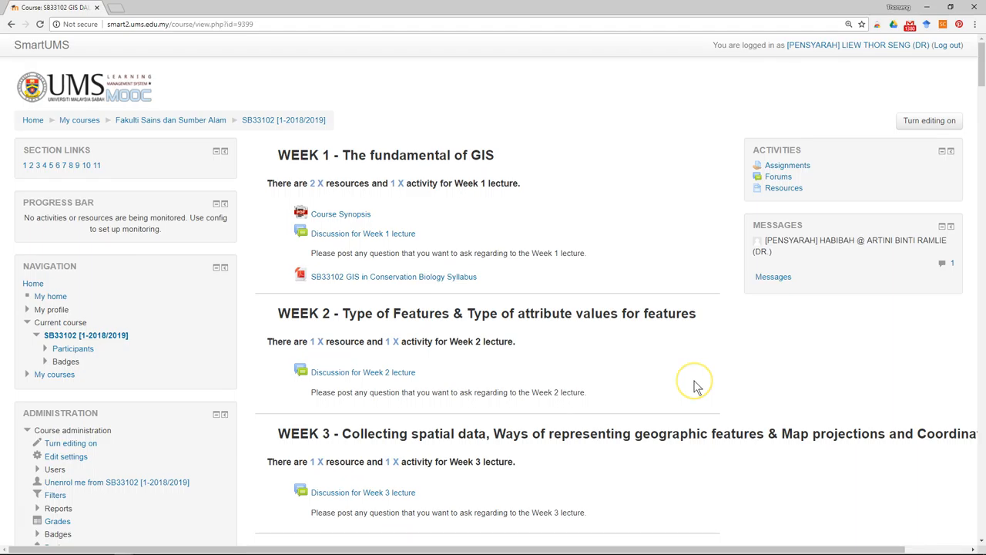
{"action": "mouse_move", "coordinate": [928, 120]}
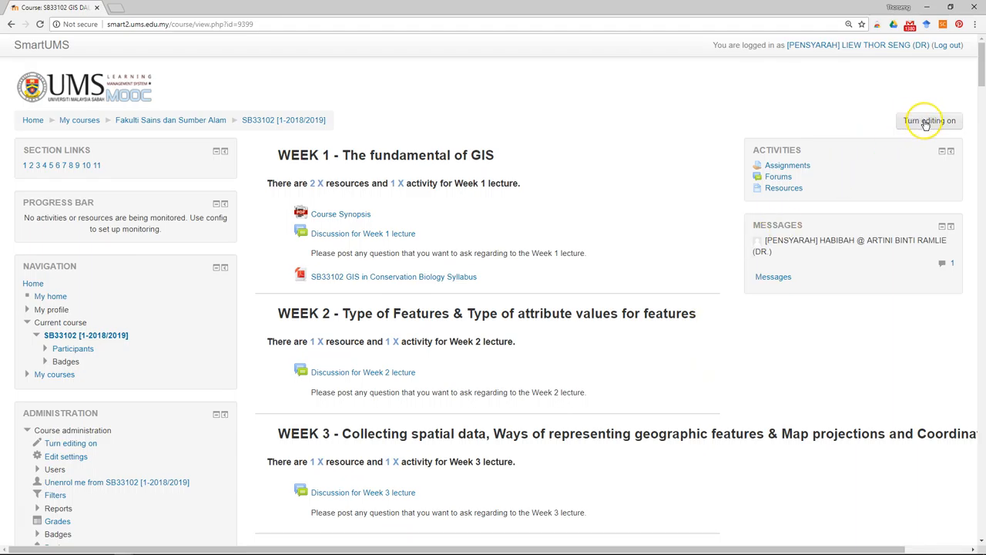
Turn editing on for the course page and hide Week 2 from students
{"action": "left_click", "coordinate": [927, 120]}
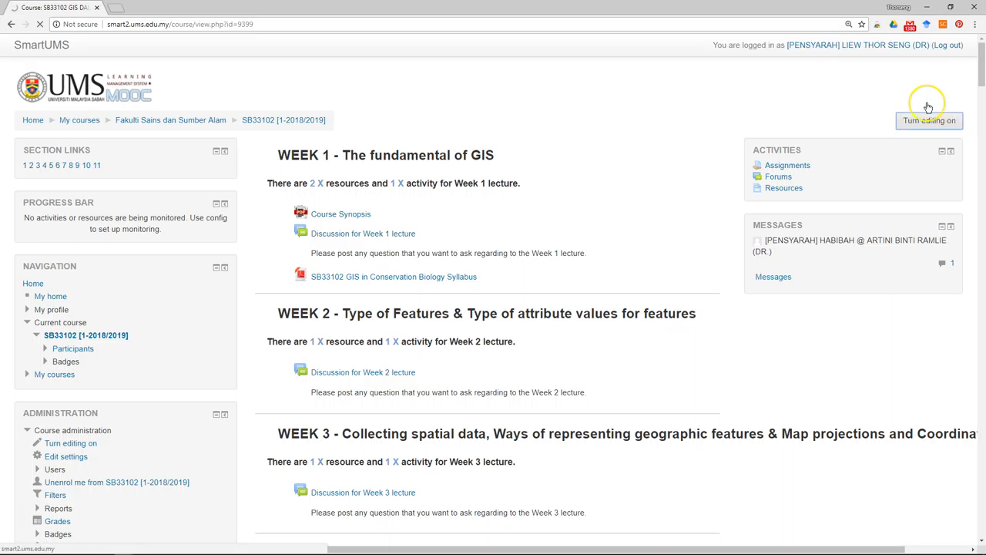
{"action": "left_click", "coordinate": [930, 121]}
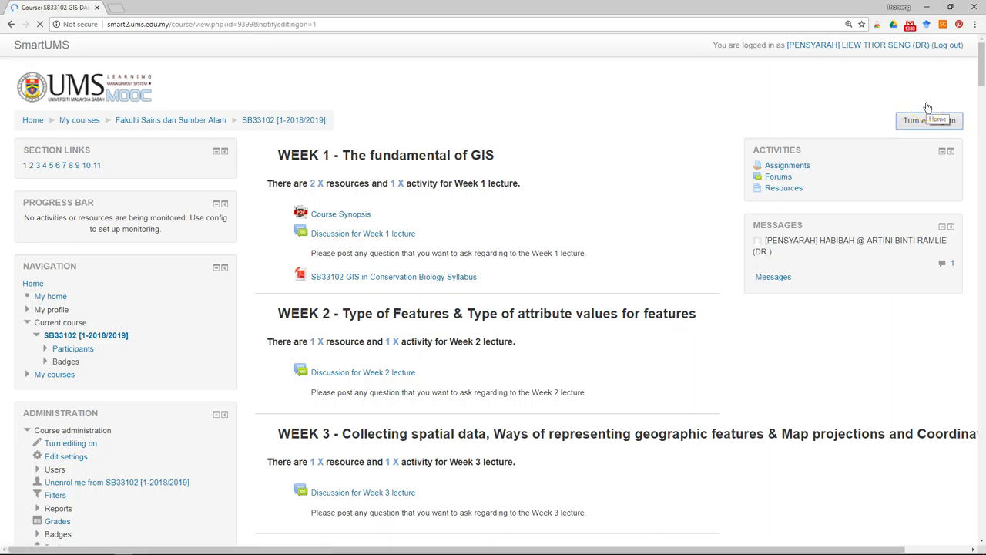
{"action": "left_click", "coordinate": [931, 120]}
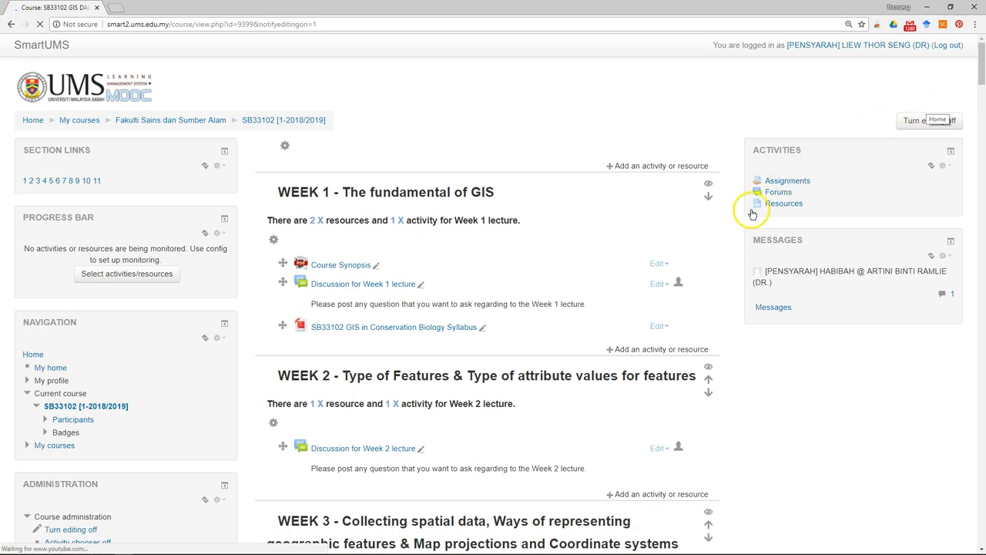
{"action": "scroll", "scroll_direction": "down", "scroll_amount": 3}
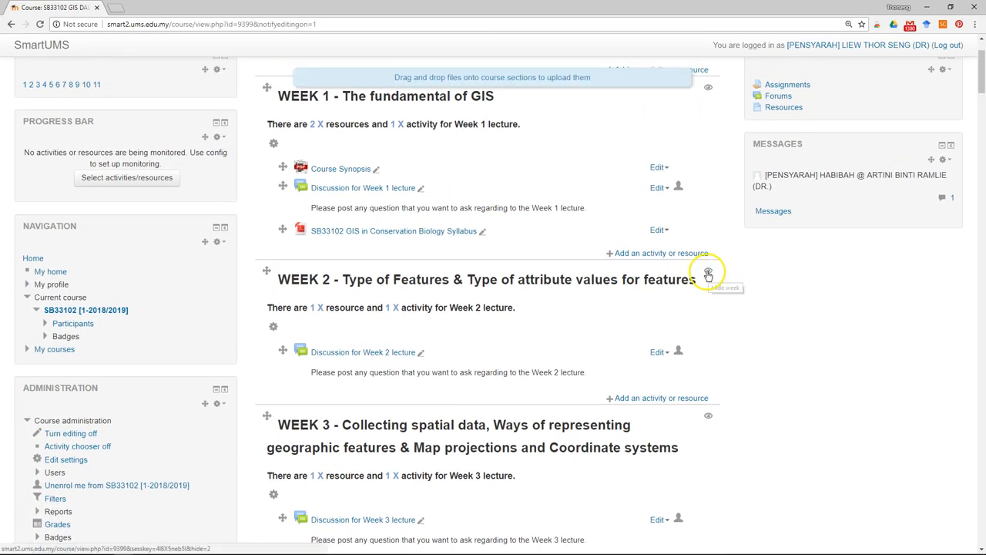
{"action": "mouse_move", "coordinate": [708, 274]}
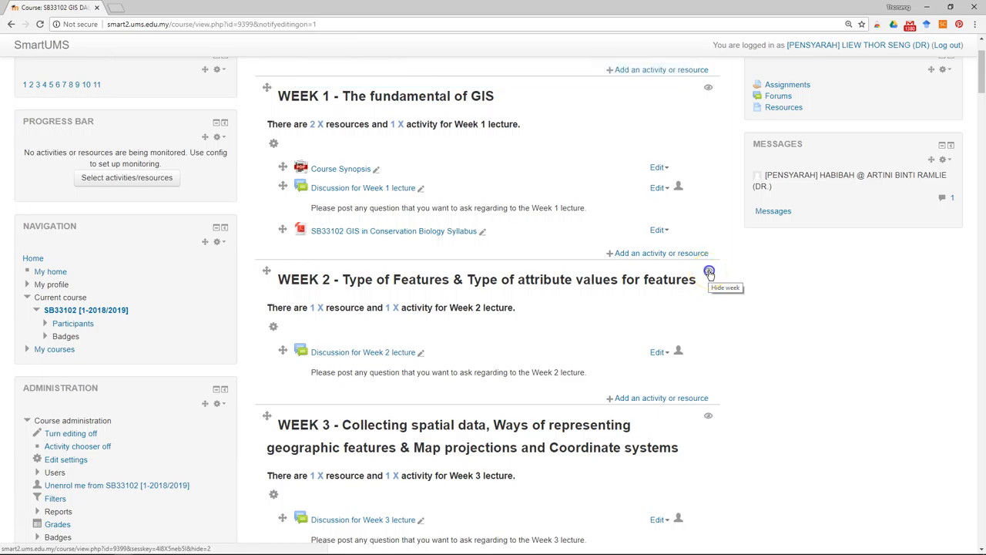
{"action": "left_click", "coordinate": [709, 271]}
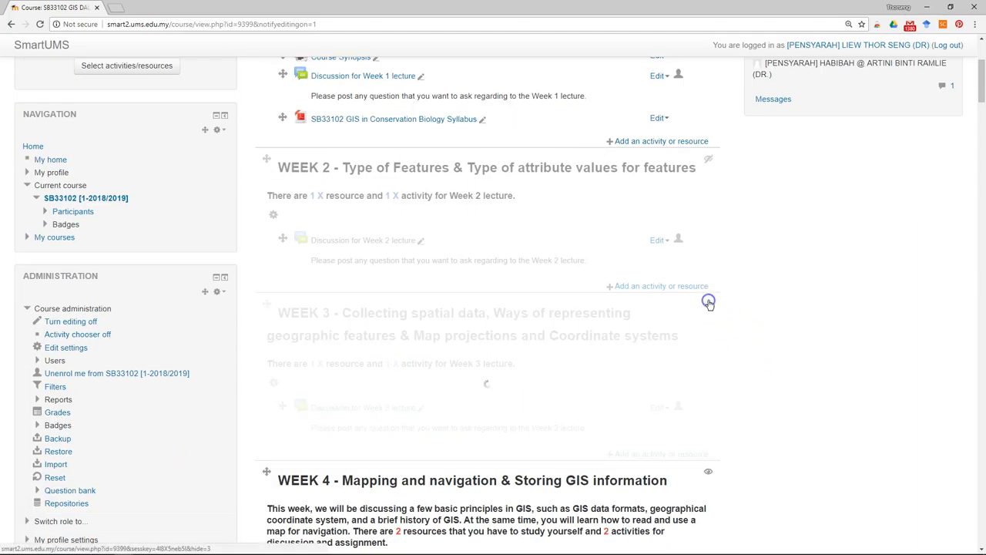
{"action": "scroll", "scroll_direction": "down", "scroll_amount": 3}
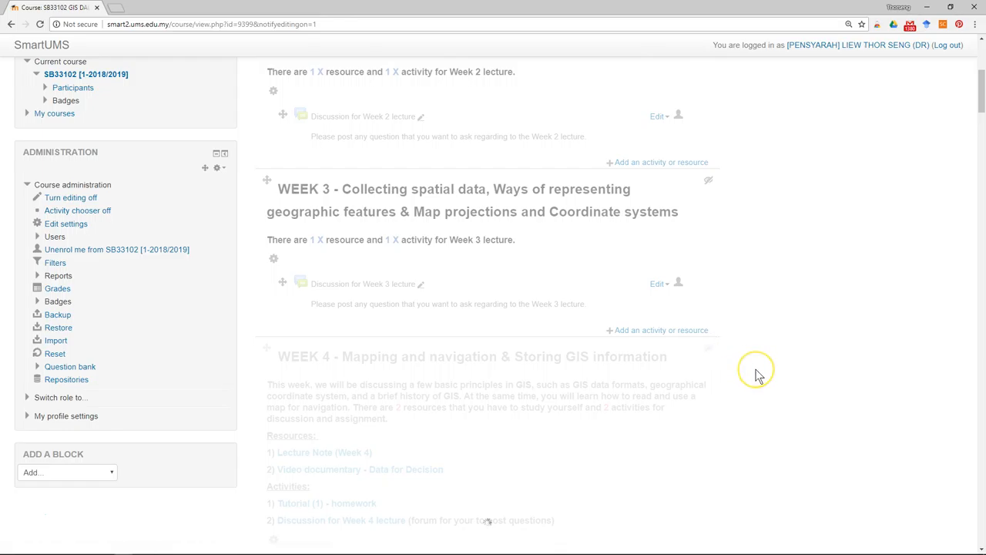
{"action": "scroll", "scroll_direction": "down", "scroll_amount": 3}
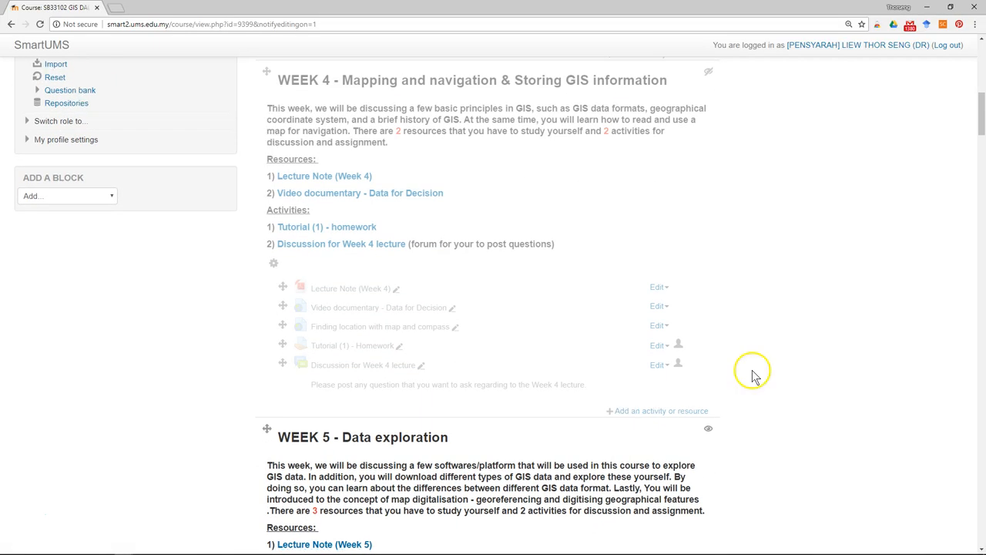
{"action": "left_click", "coordinate": [709, 428]}
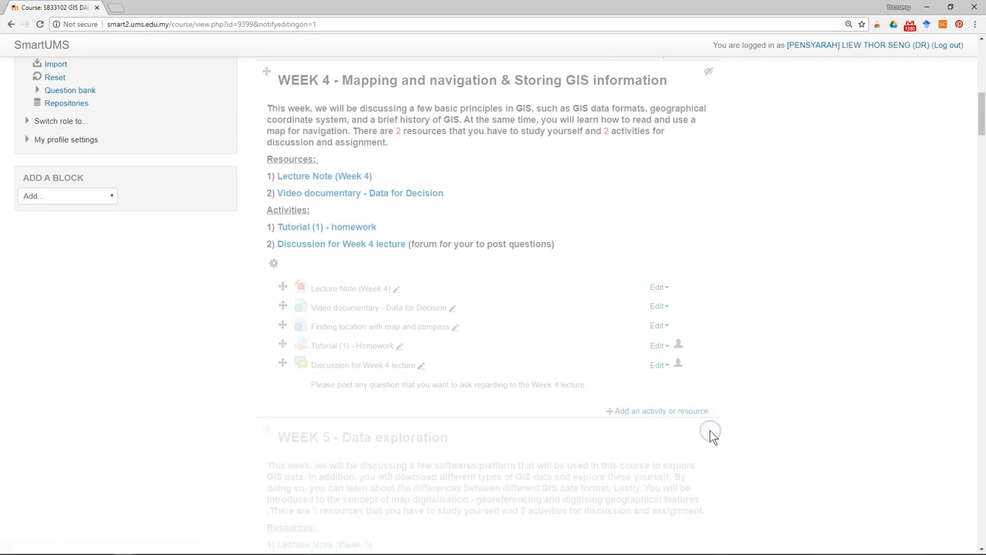
{"action": "scroll", "scroll_direction": "down", "scroll_amount": 3}
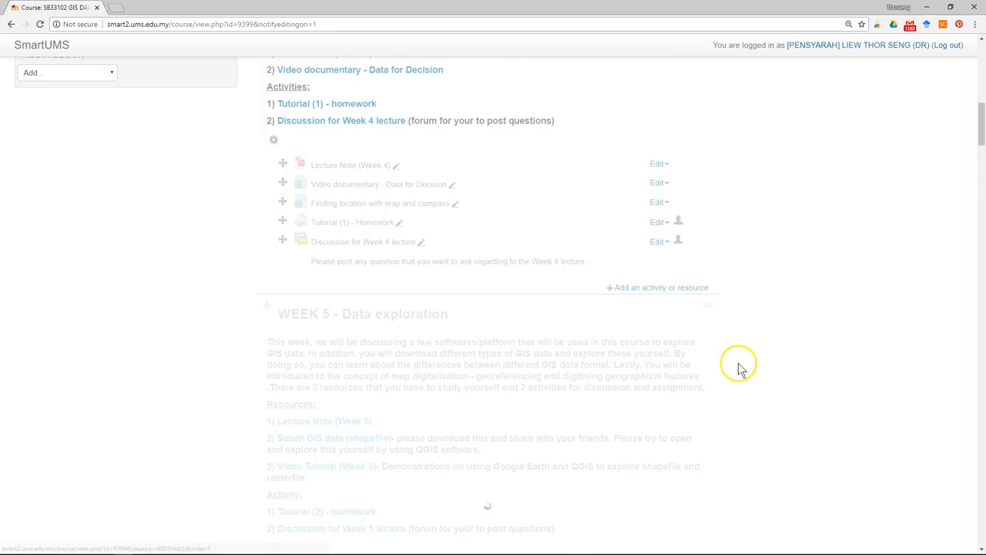
{"action": "scroll", "scroll_direction": "down", "scroll_amount": 3}
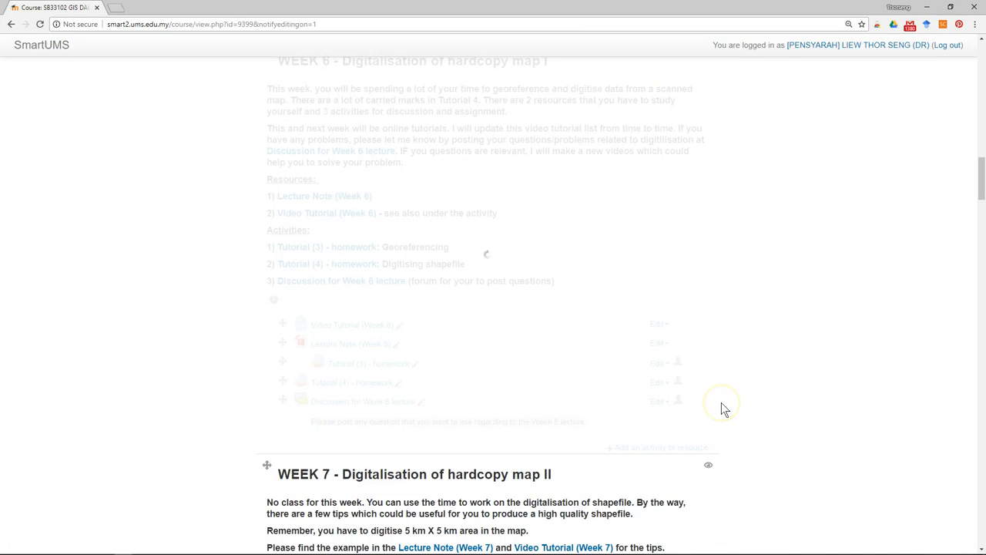
{"action": "scroll", "scroll_direction": "down", "scroll_amount": 3}
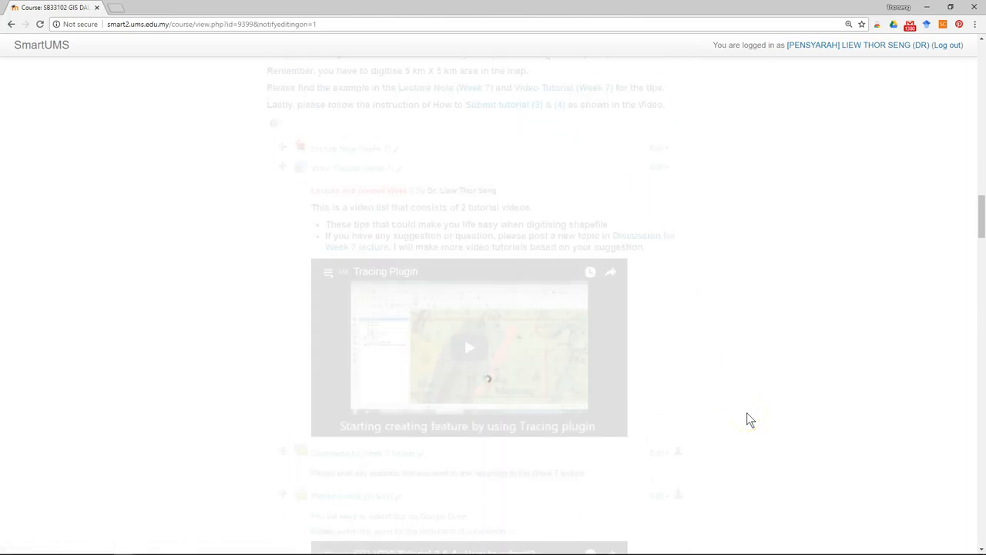
{"action": "scroll", "scroll_direction": "down", "scroll_amount": 3}
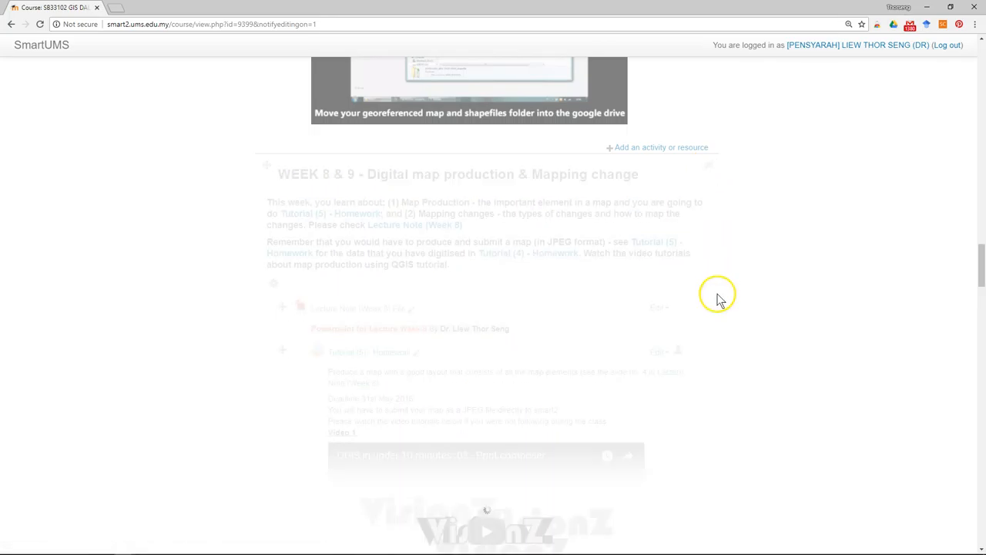
{"action": "scroll", "scroll_direction": "down", "scroll_amount": 3}
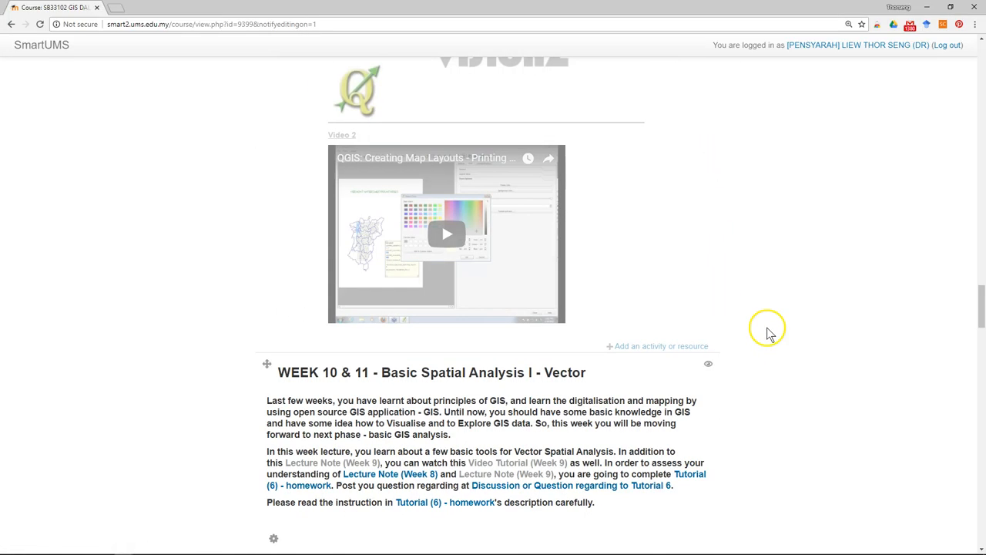
{"action": "scroll", "scroll_direction": "down", "scroll_amount": 3}
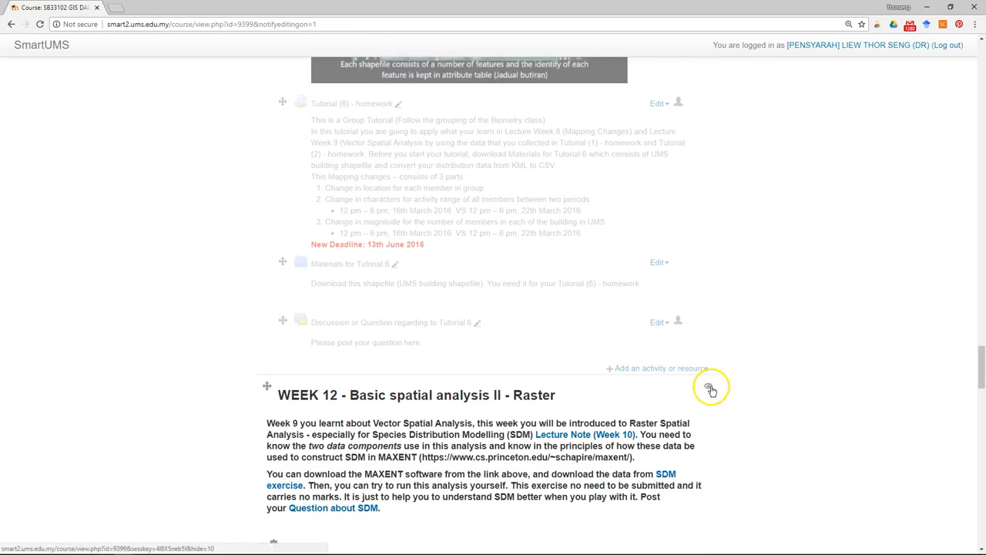
{"action": "scroll", "scroll_direction": "down", "scroll_amount": 3}
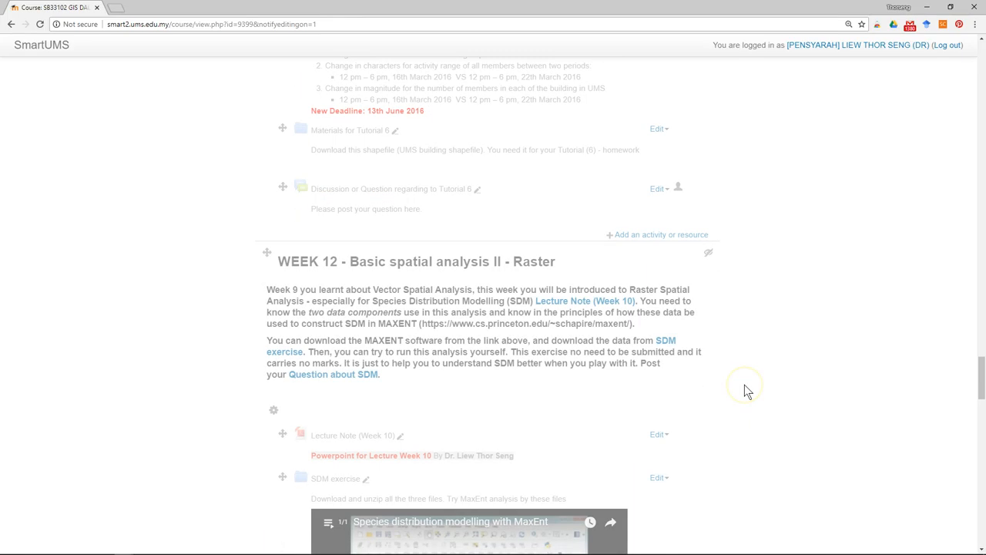
{"action": "scroll", "scroll_direction": "down", "scroll_amount": 3}
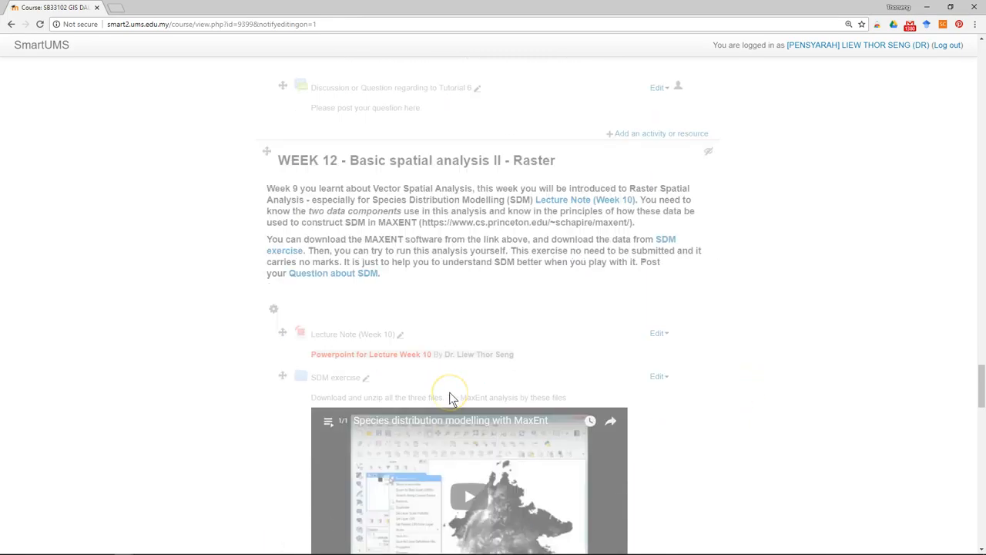
{"action": "scroll", "scroll_direction": "down", "scroll_amount": 3}
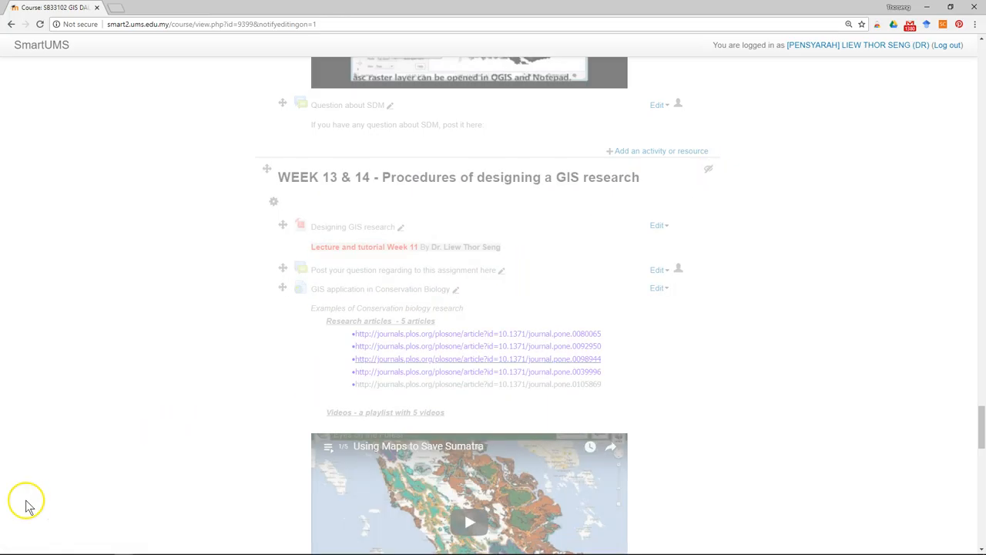
{"action": "scroll", "scroll_direction": "down", "scroll_amount": 3}
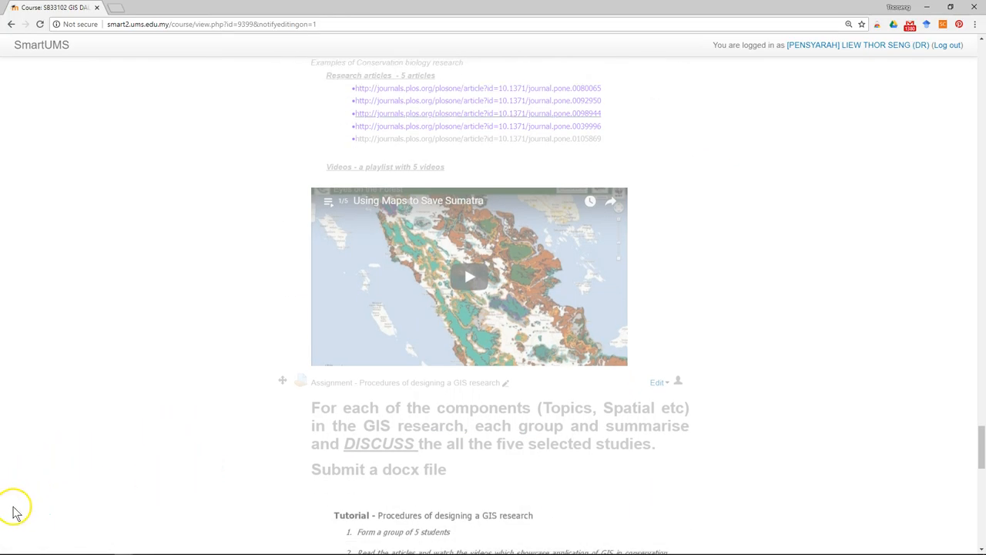
{"action": "scroll", "scroll_direction": "down", "scroll_amount": 3}
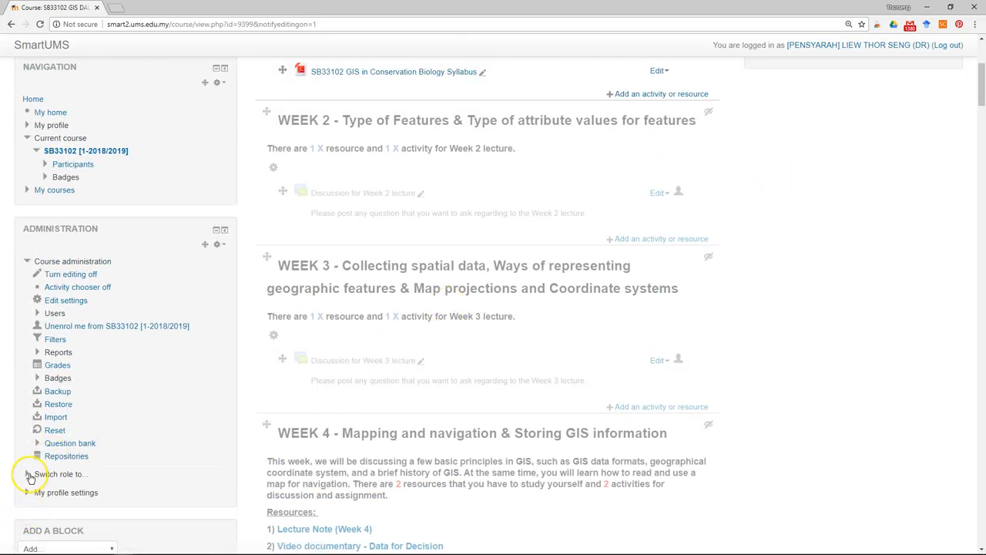
Switch role to Student from the Administration block to preview the course
{"action": "left_click", "coordinate": [59, 475]}
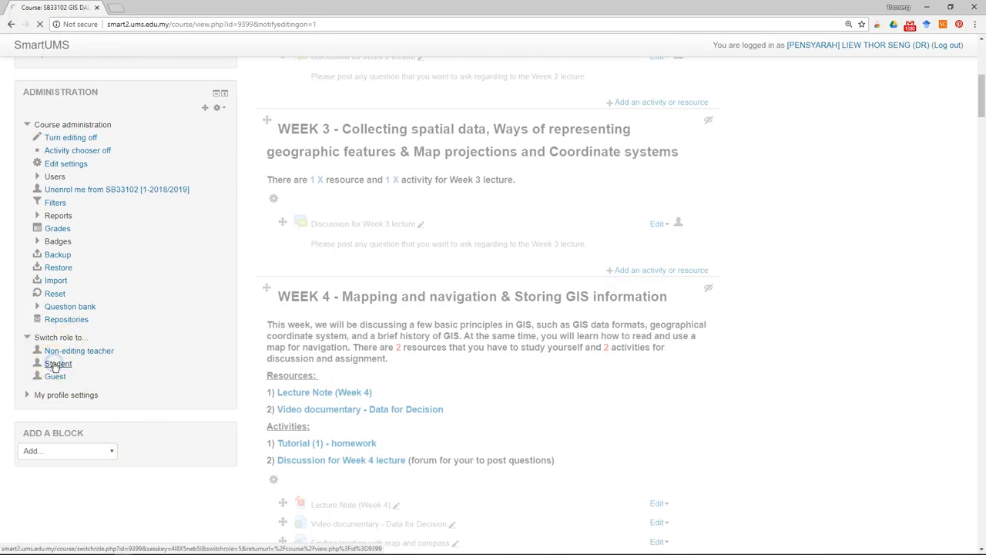
{"action": "left_click", "coordinate": [56, 364]}
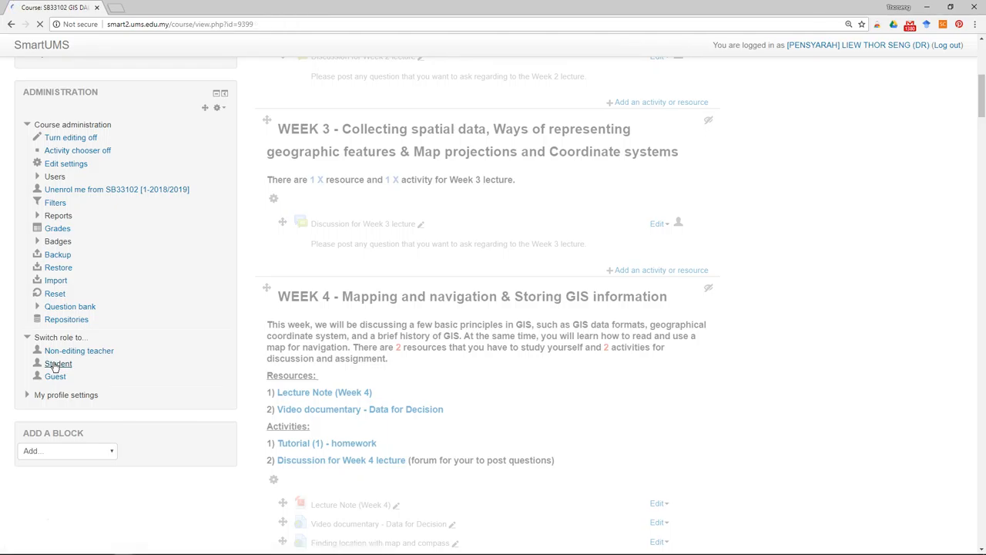
{"action": "left_click", "coordinate": [59, 364]}
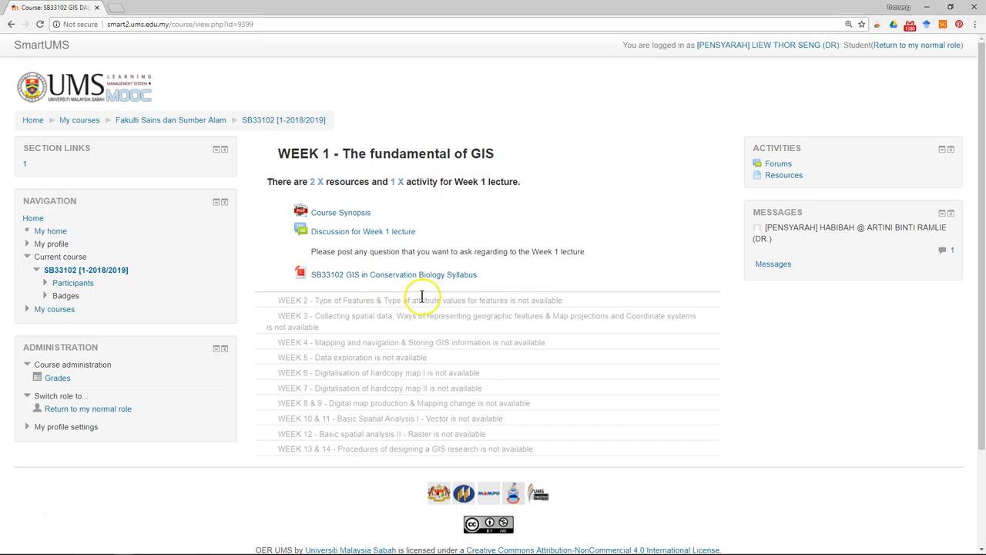
{"action": "mouse_move", "coordinate": [401, 322]}
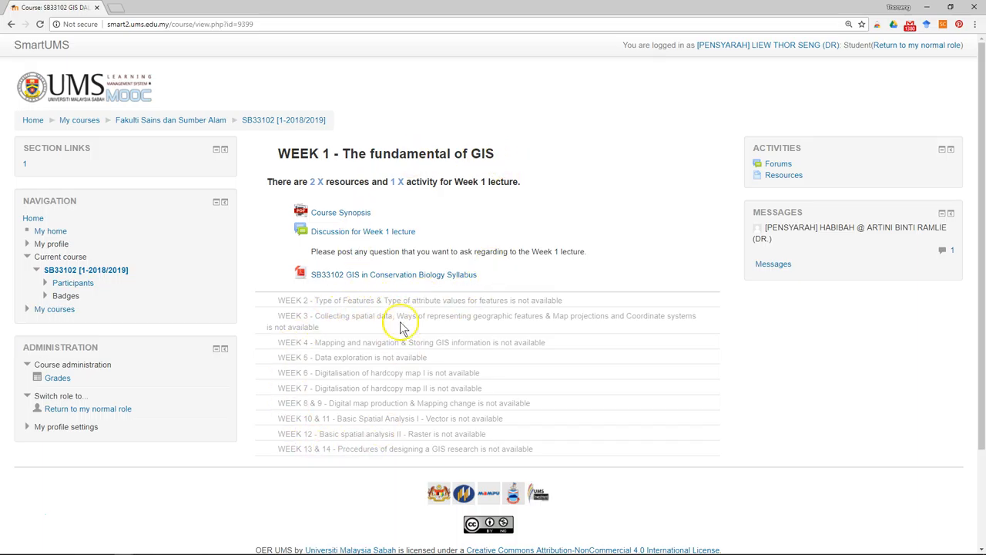
{"action": "mouse_move", "coordinate": [327, 459]}
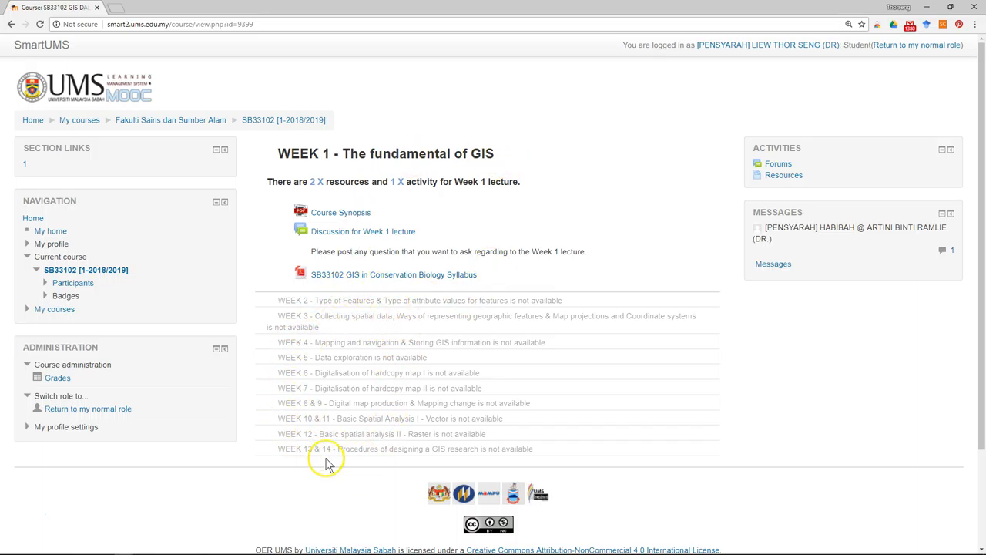
{"action": "mouse_move", "coordinate": [385, 459]}
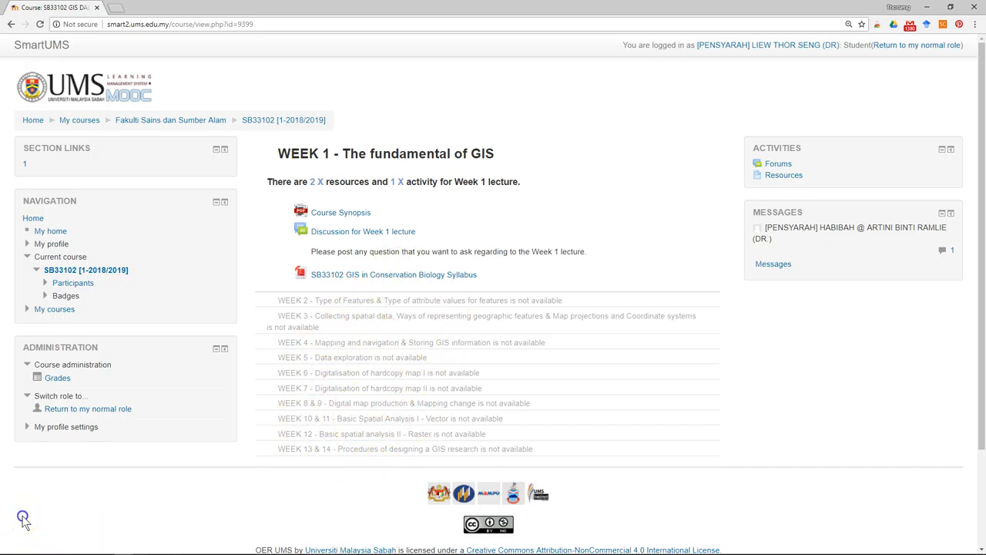
{"action": "mouse_move", "coordinate": [88, 414]}
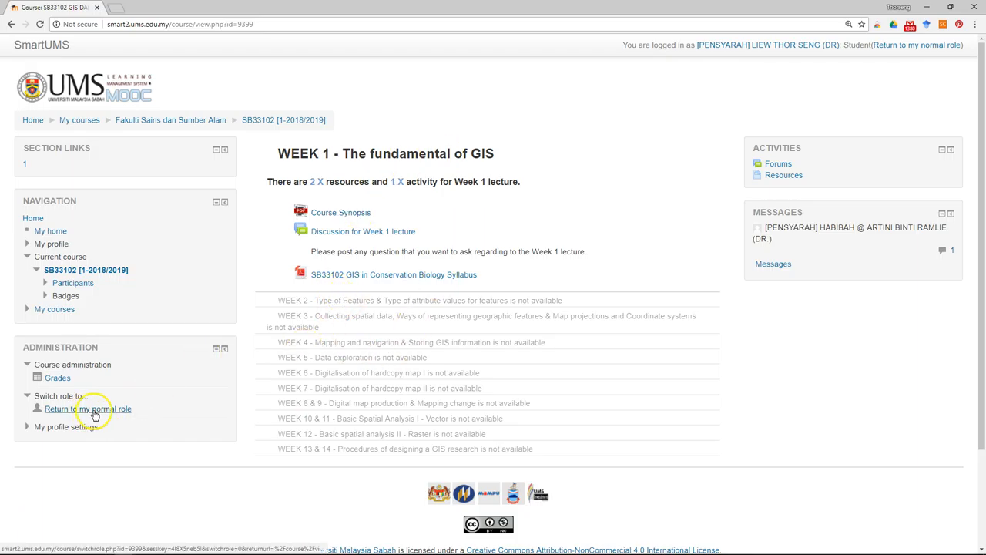
Return to the normal teacher role, leaving the student preview
{"action": "left_click", "coordinate": [87, 410]}
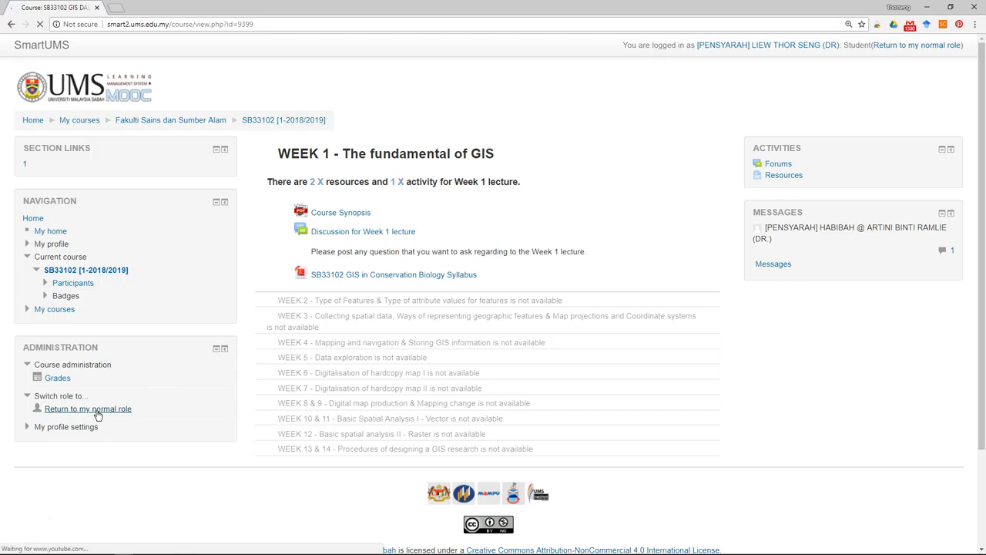
{"action": "left_click", "coordinate": [86, 408]}
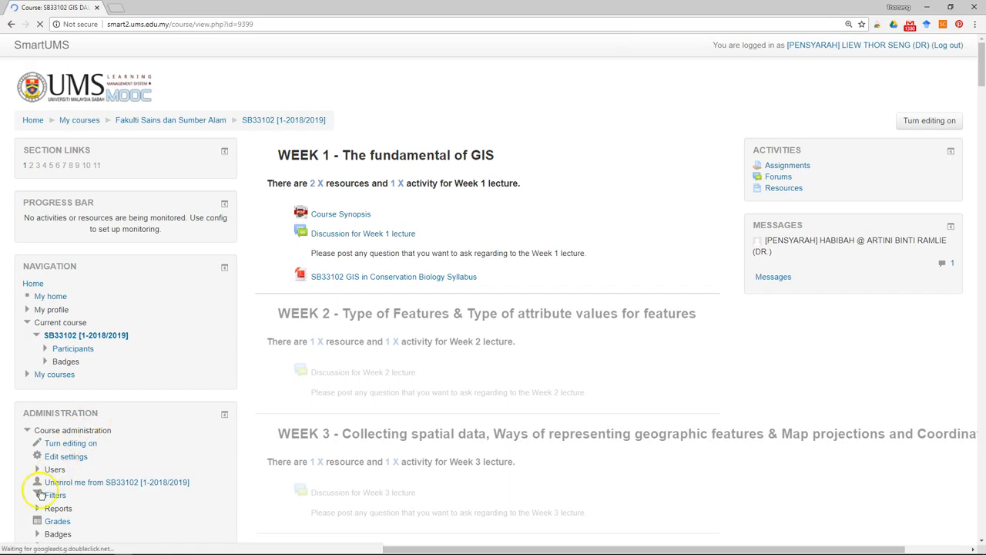